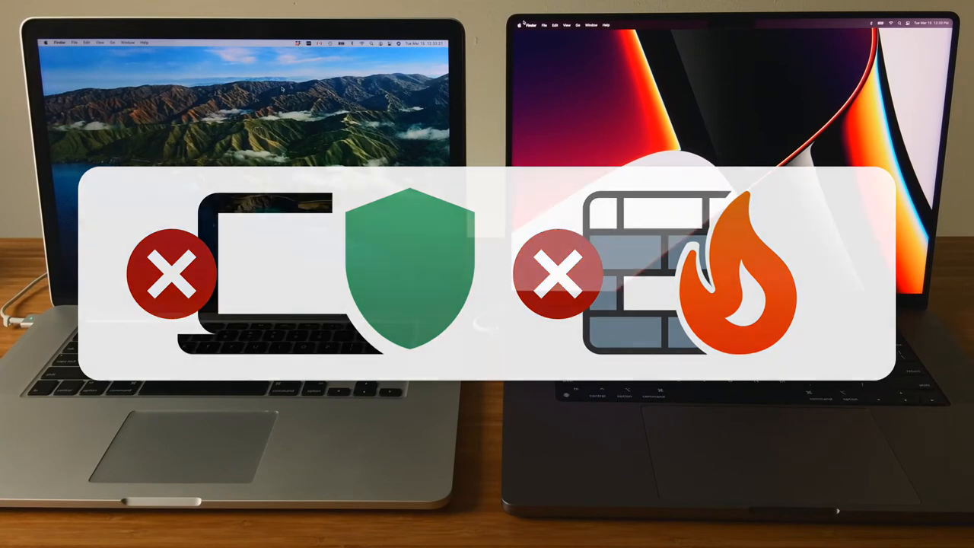
- Launch Migration Assistant from the Utilities folder via Finder's Go menu
click(223, 21)
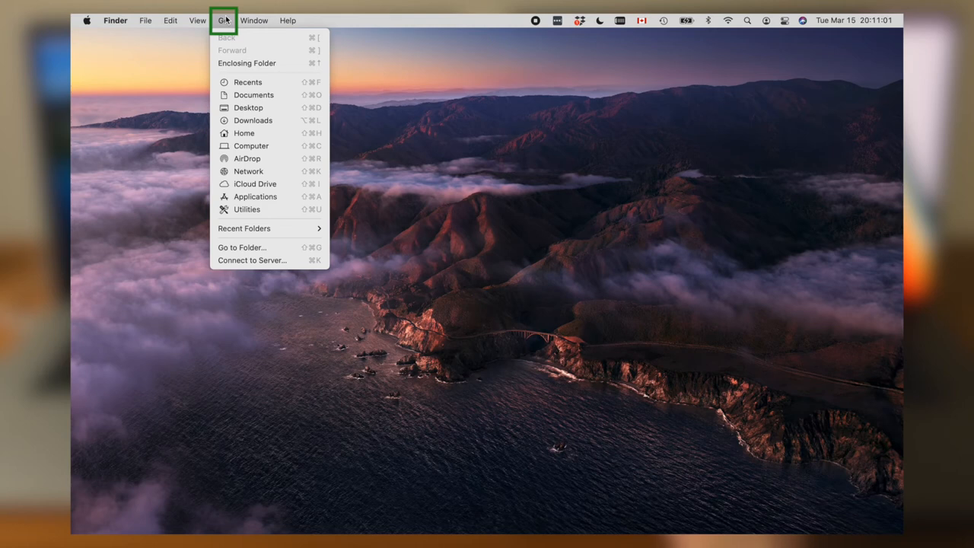
mouse_move(247, 209)
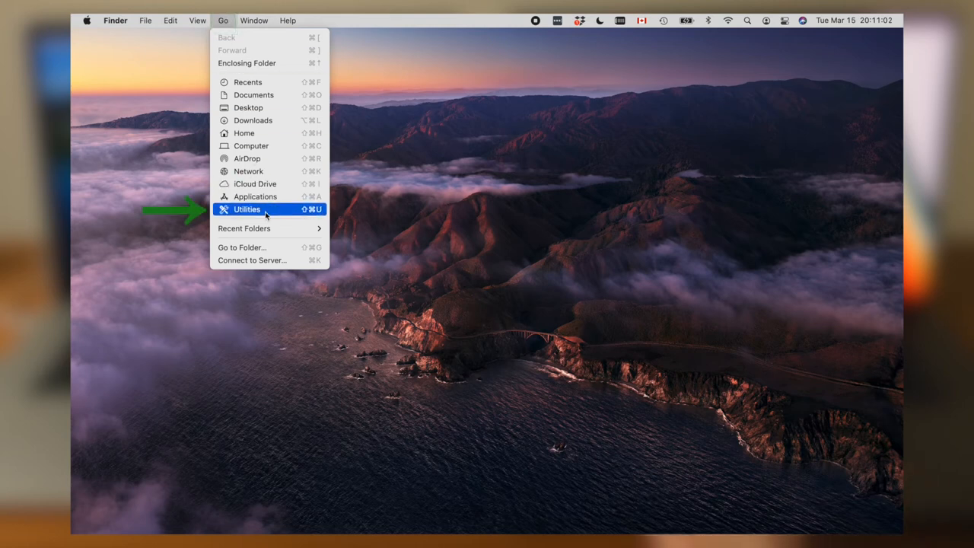
click(246, 209)
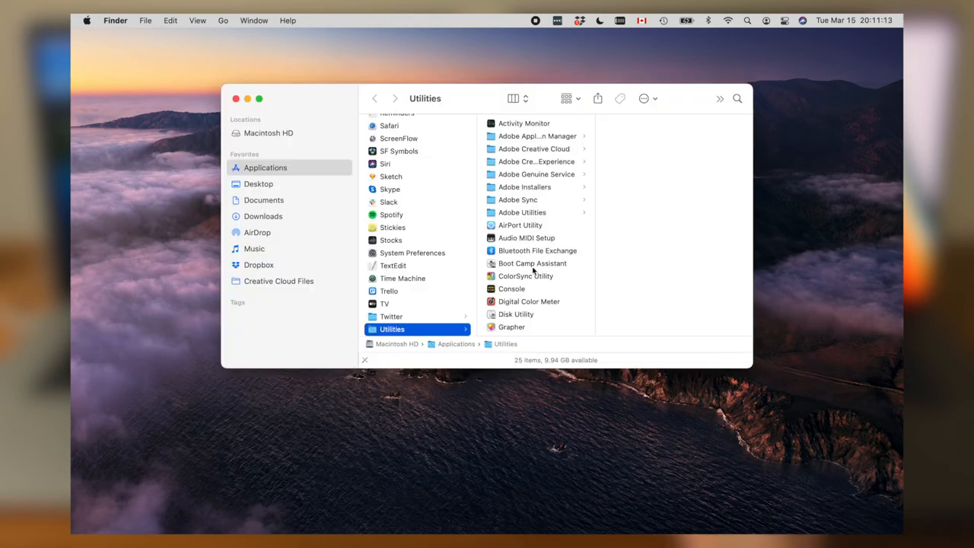
scroll(down, 3)
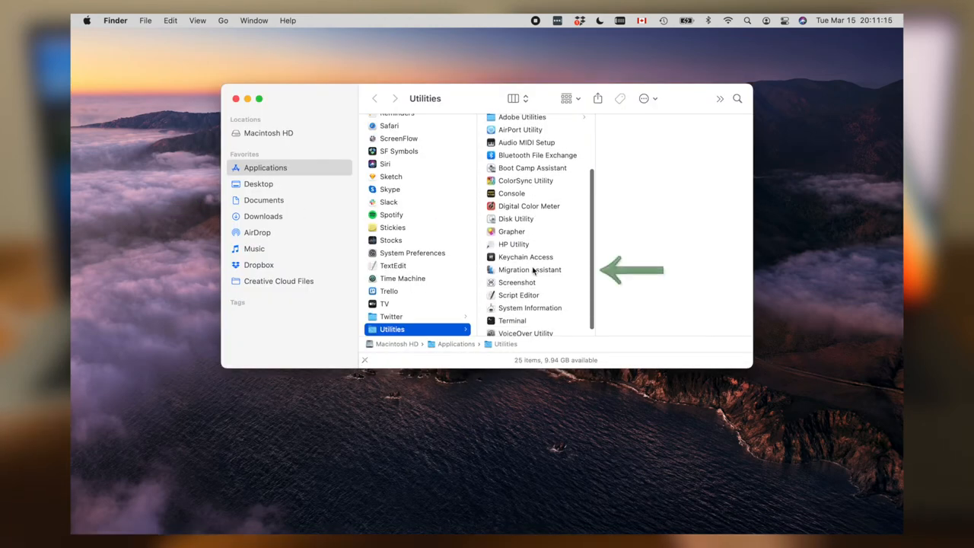
double_click(529, 269)
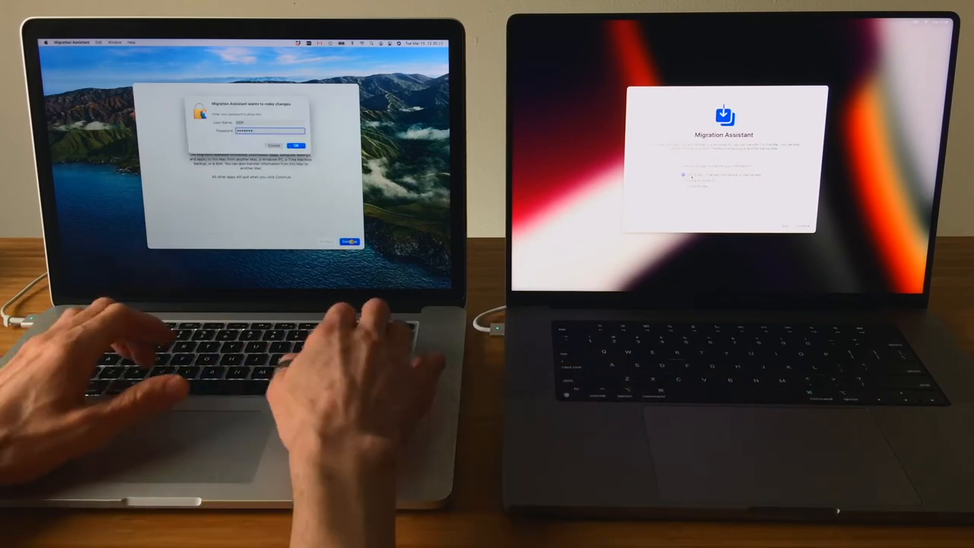
- Approve the administrator password request so Migration Assistant can make changes
click(296, 146)
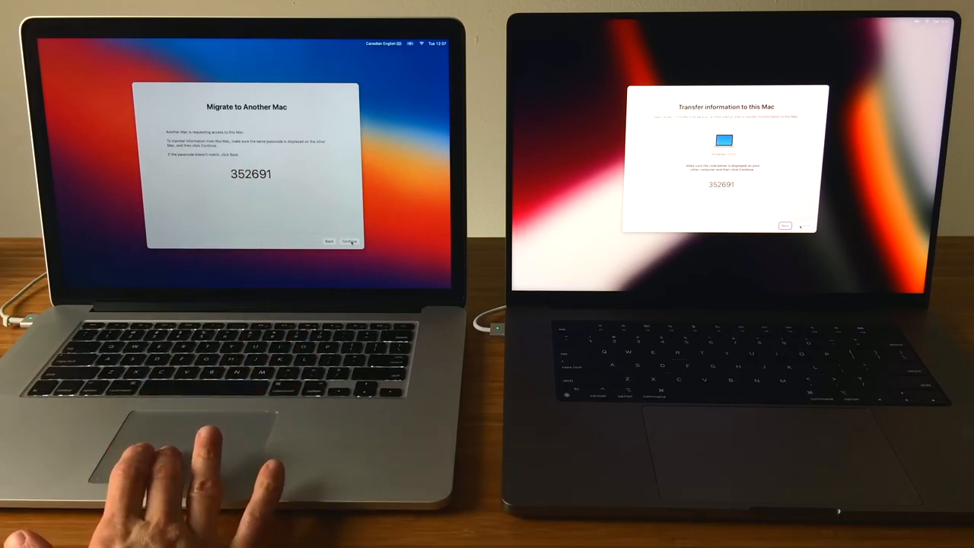
click(348, 242)
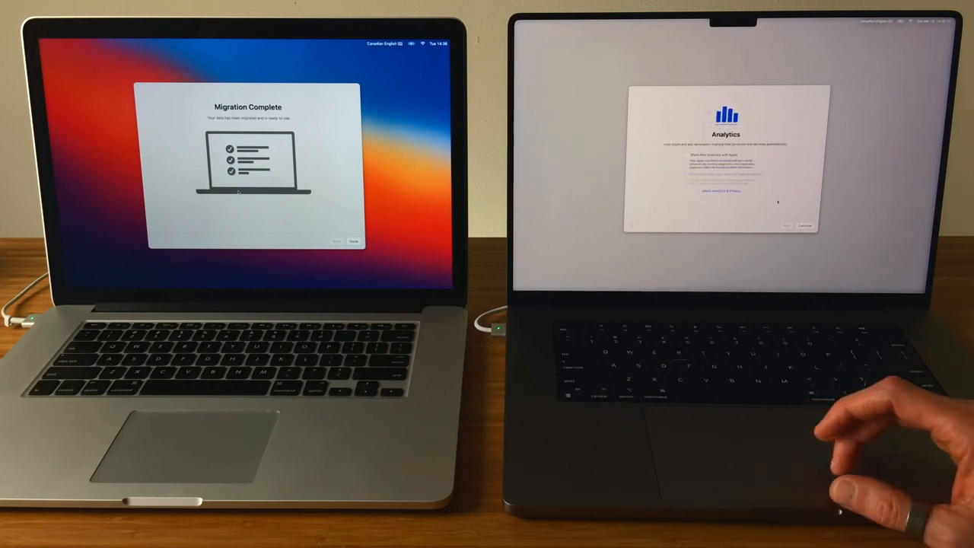
- On the new Mac, continue past Analytics and through Touch ID setup until ready
click(804, 226)
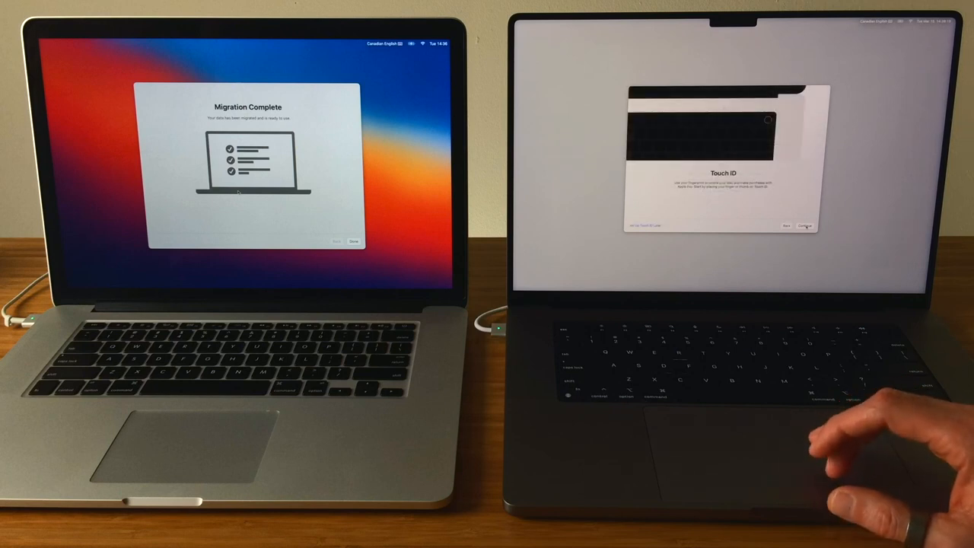
click(805, 226)
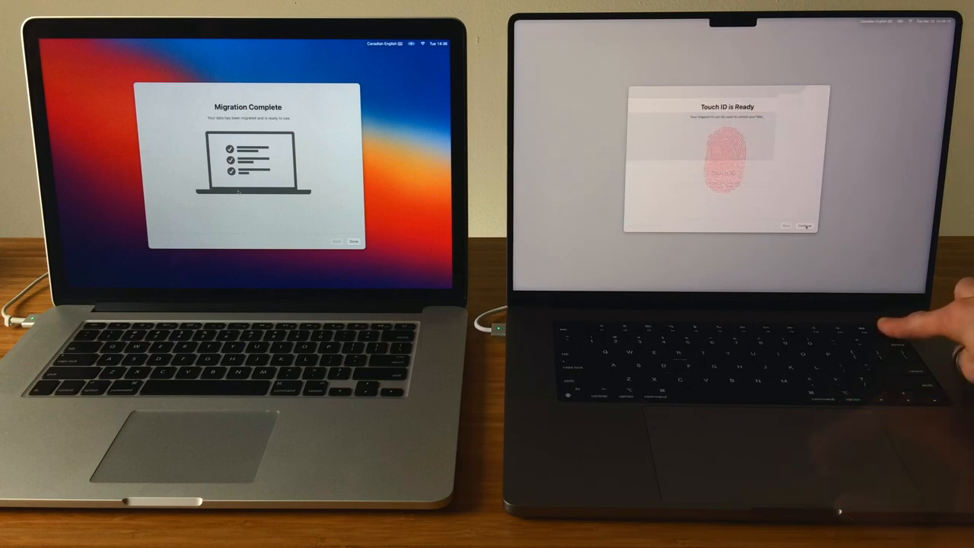
click(805, 226)
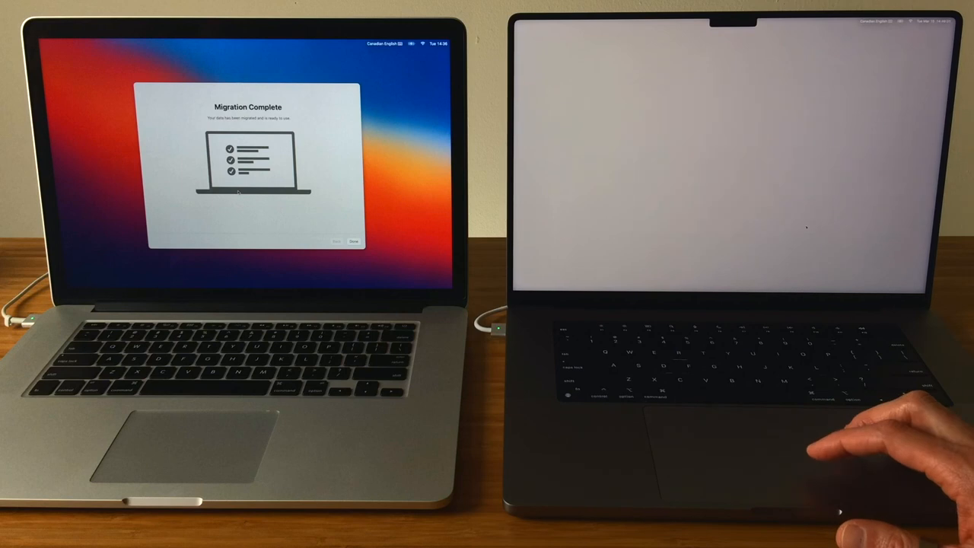